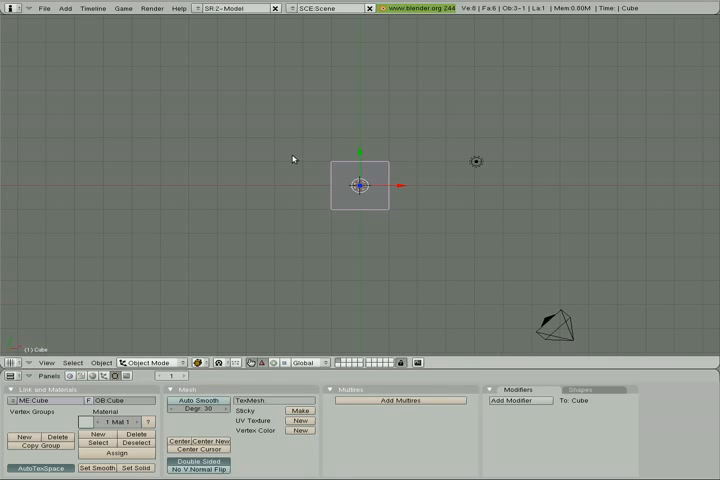
mouse_move(591, 184)
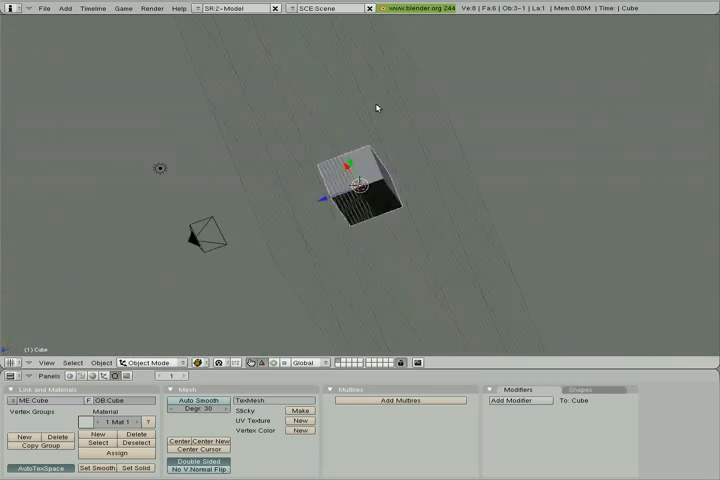
Step: Orbit the 3D viewport to view the cube, lamp and camera at an oblique angle
left_click_drag(377, 108, 518, 150)
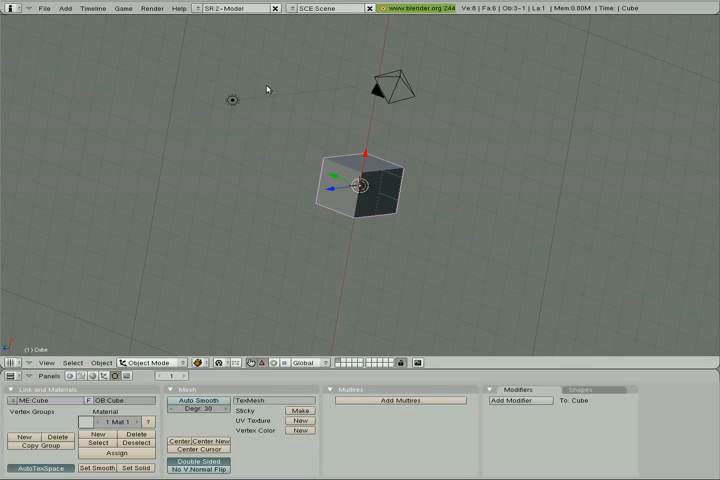
Step: Switch the 3D viewport back to top view with the cube centred
left_click(44, 7)
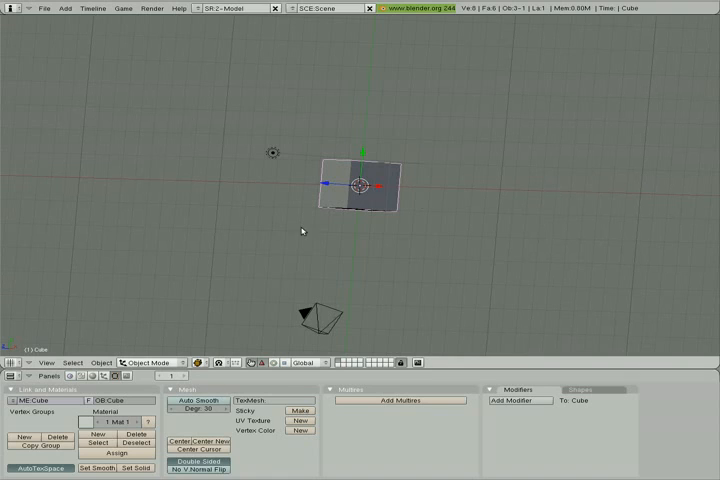
mouse_move(296, 233)
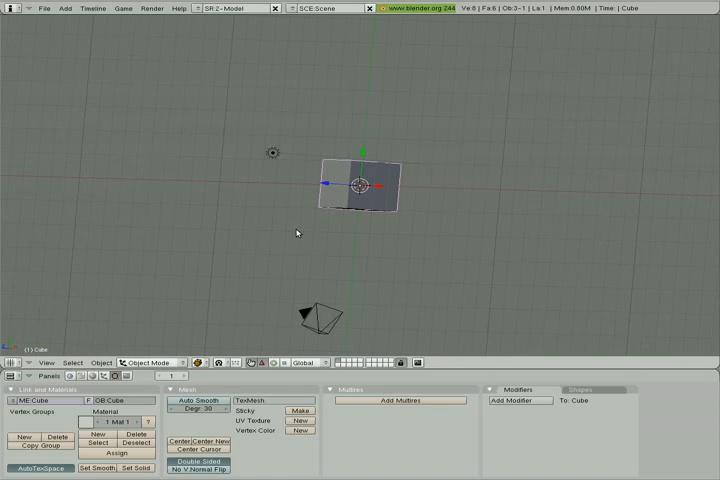
left_click_drag(355, 185, 550, 250)
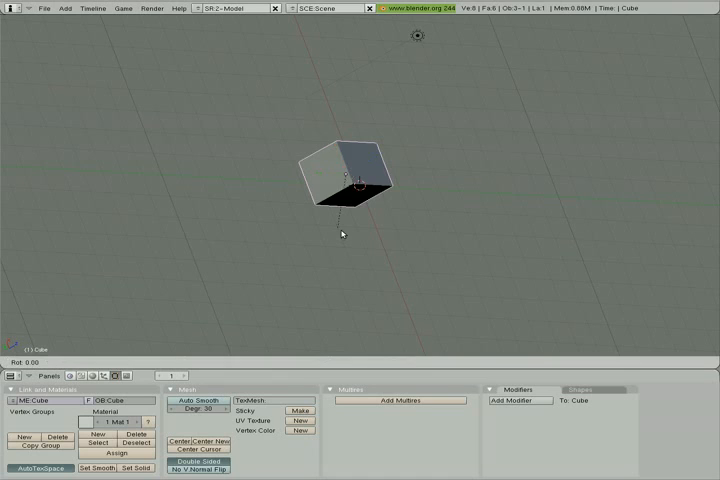
left_click_drag(343, 234, 227, 148)
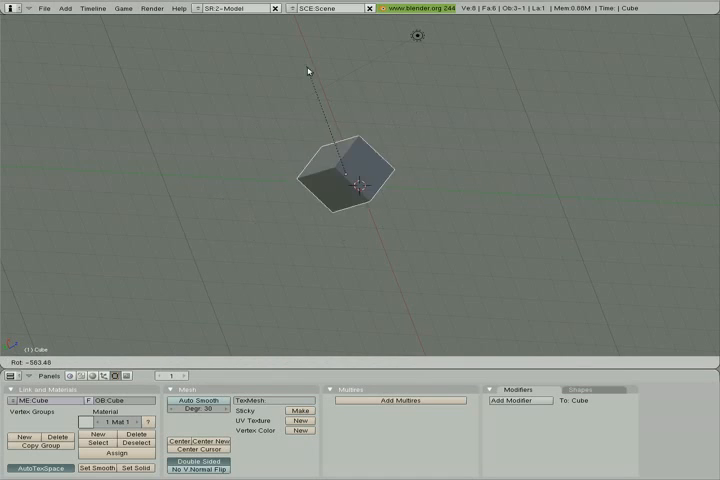
left_click_drag(309, 71, 311, 288)
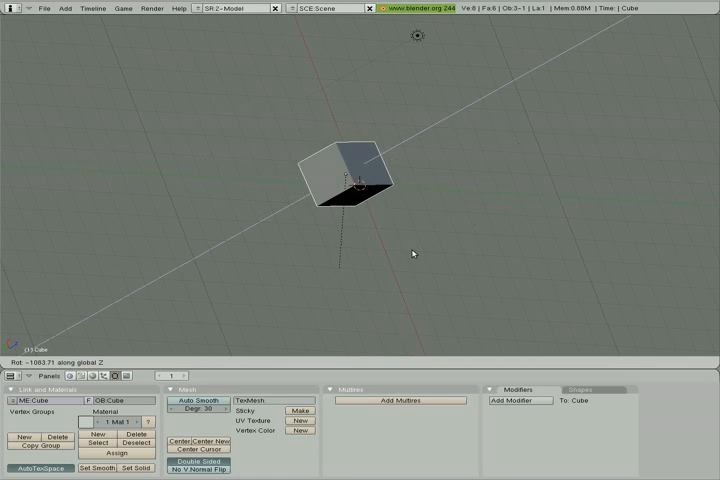
left_click_drag(410, 252, 379, 104)
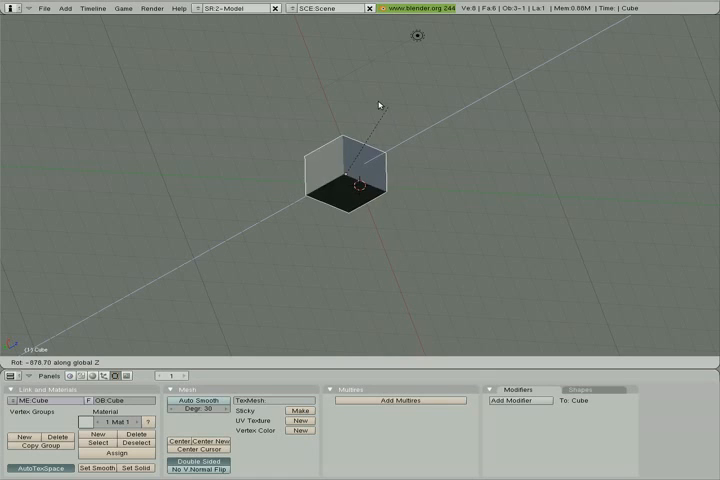
left_click_drag(379, 105, 428, 154)
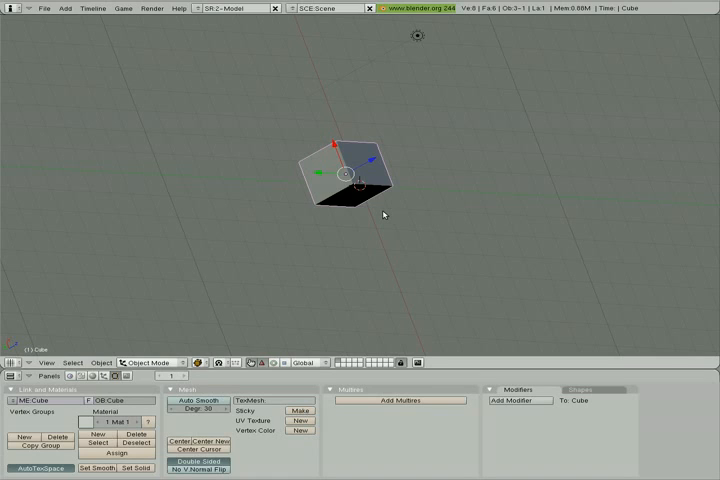
mouse_move(418, 204)
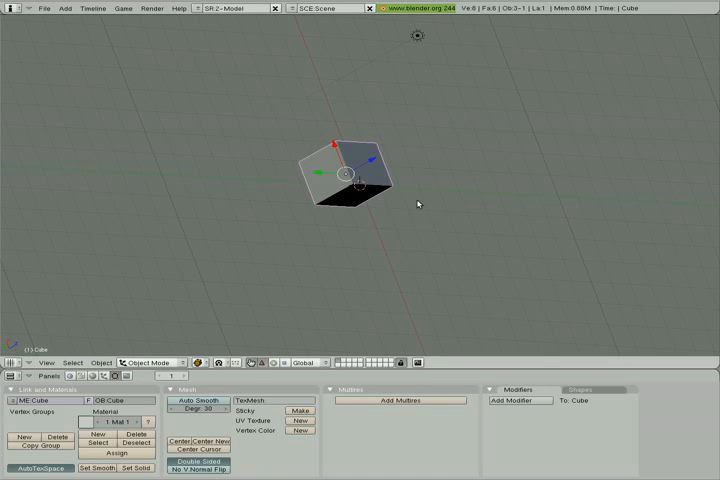
Step: Drag the cube sideways off the scene origin
left_click_drag(355, 178, 455, 208)
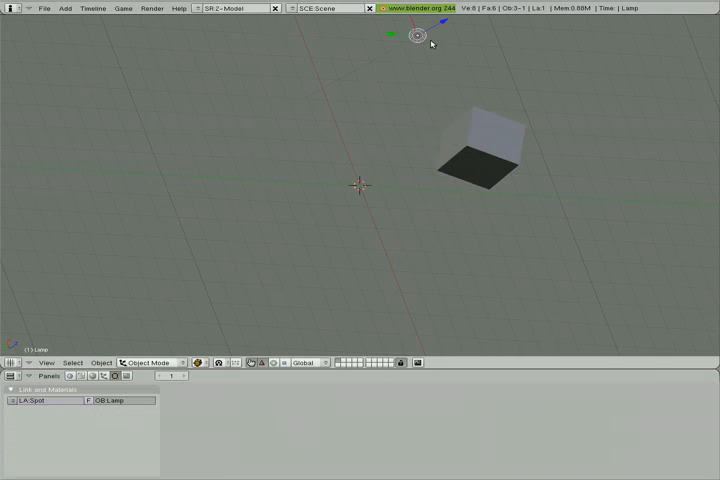
mouse_move(388, 132)
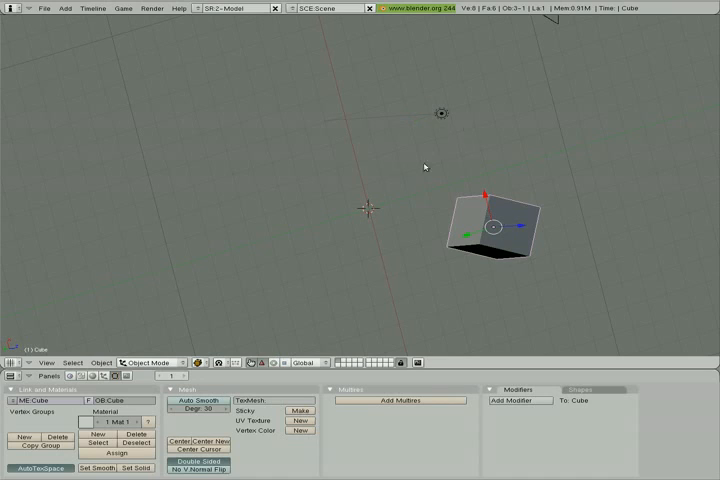
mouse_move(589, 182)
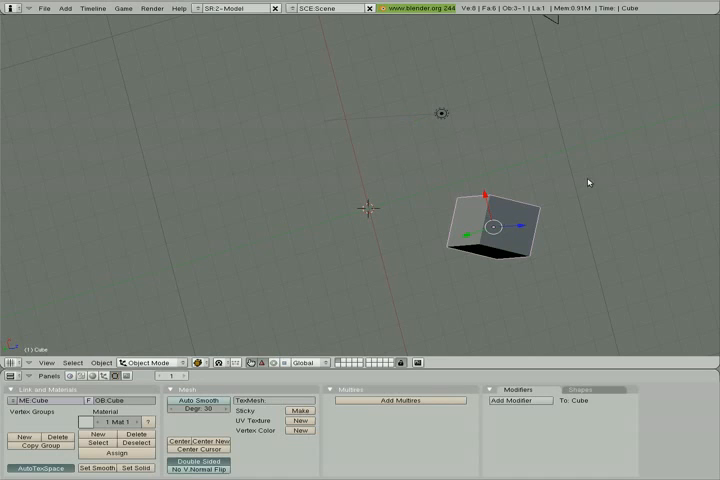